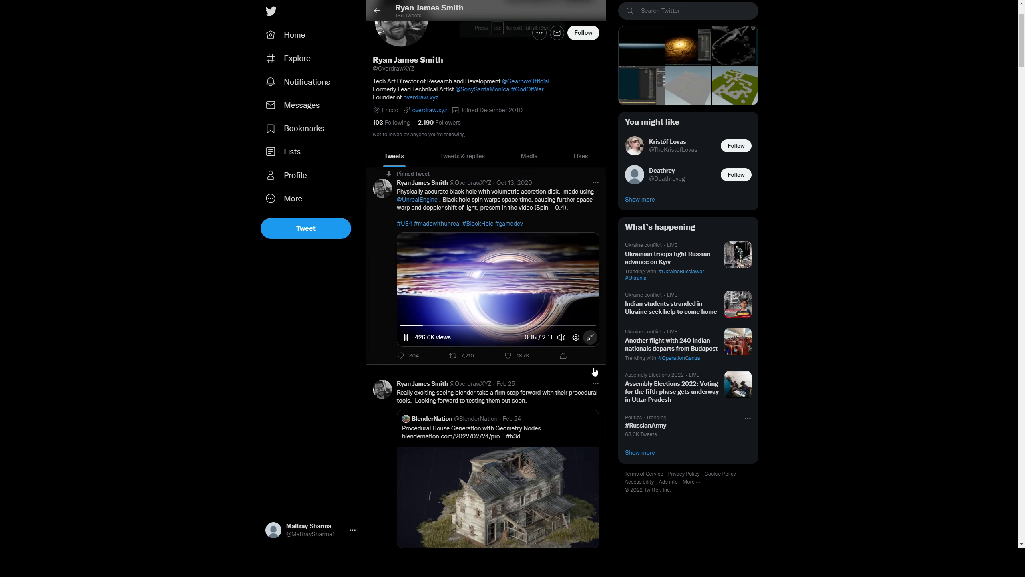
- Follow the simulation's Source link and read through raytracer.glsl on GitHub
click(589, 336)
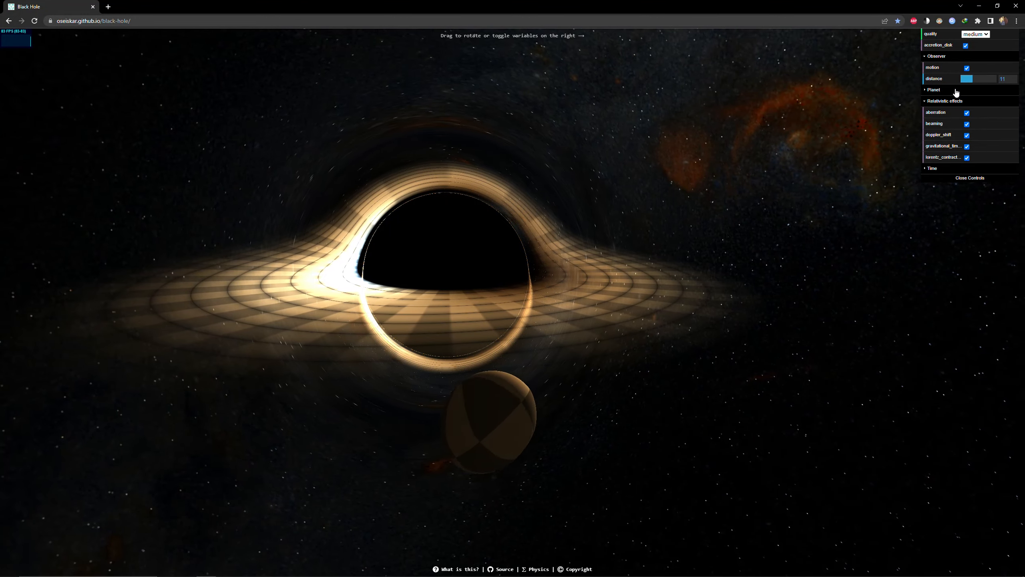
drag(967, 78, 973, 78)
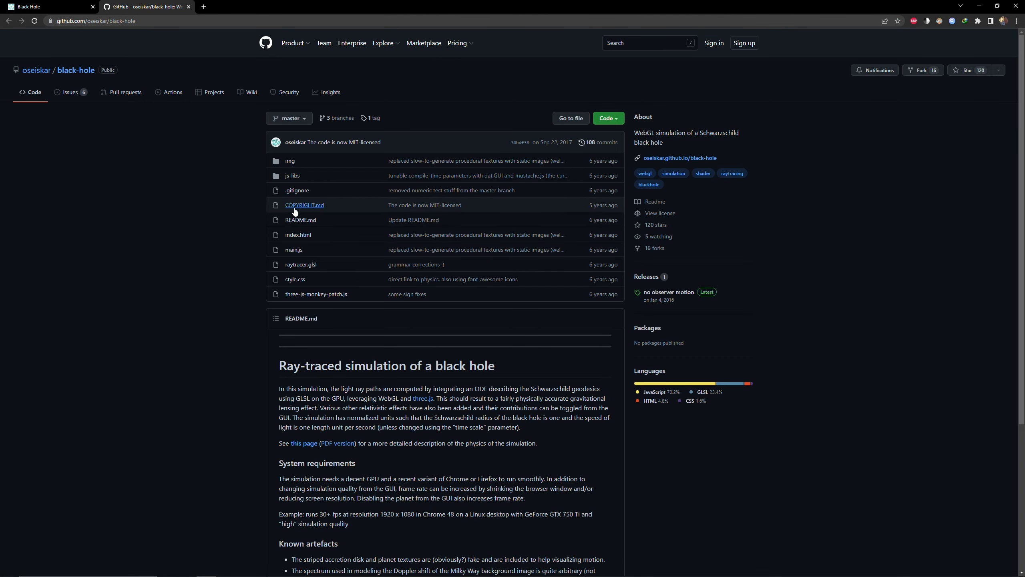
scroll(down, 3)
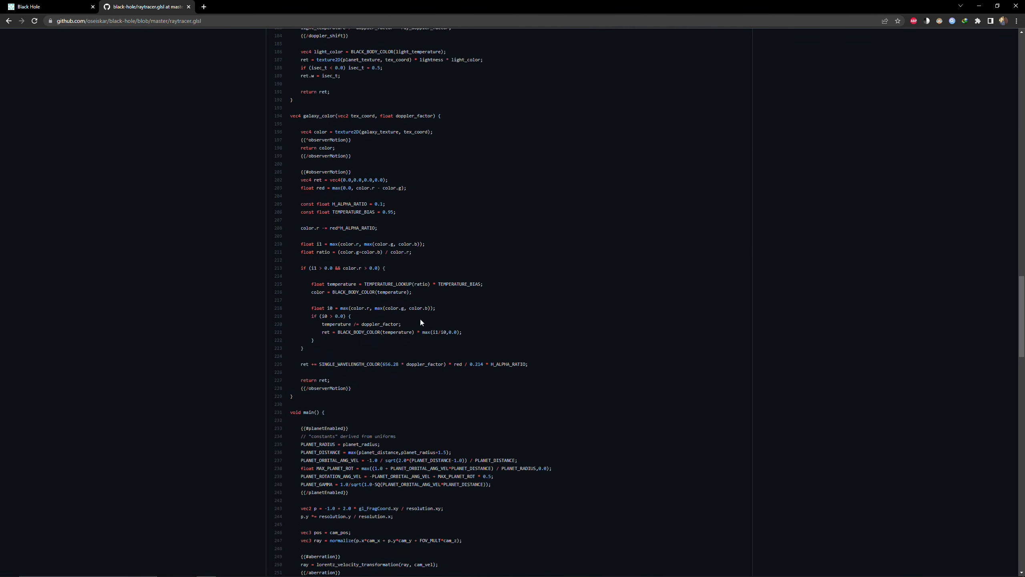
scroll(down, 3)
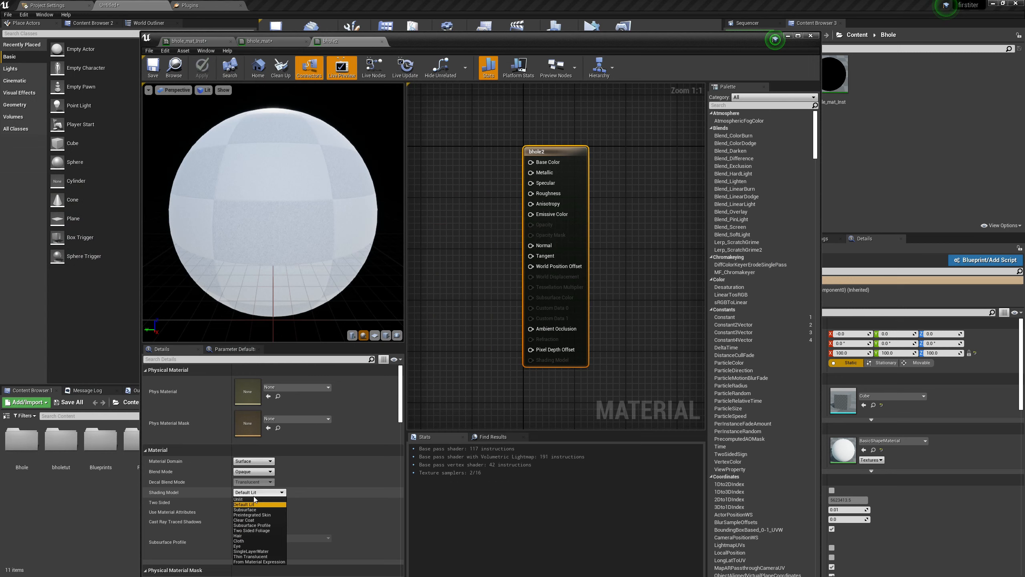
- Set the black hole material's Shading Model to Unlit
click(202, 67)
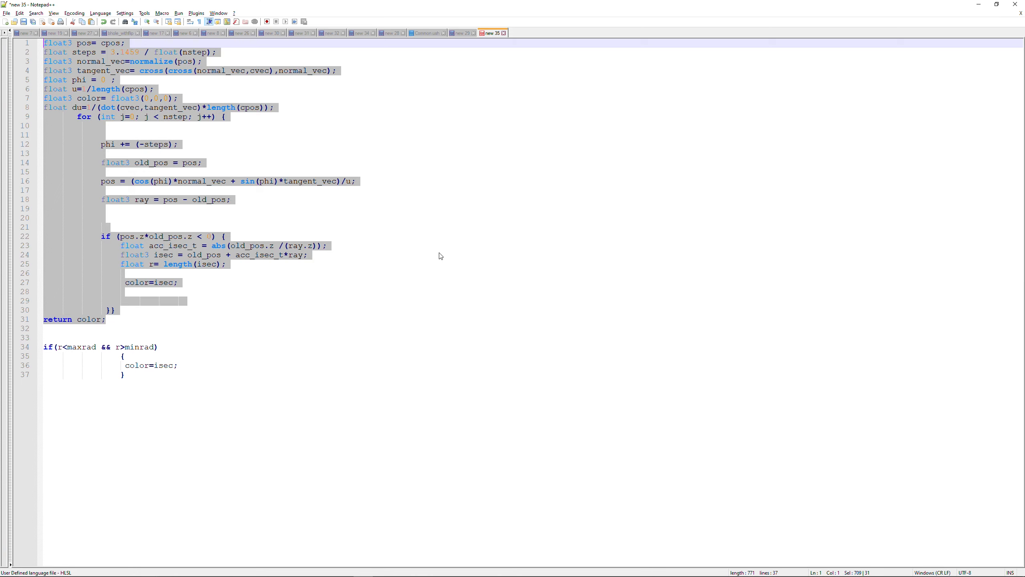
click(308, 255)
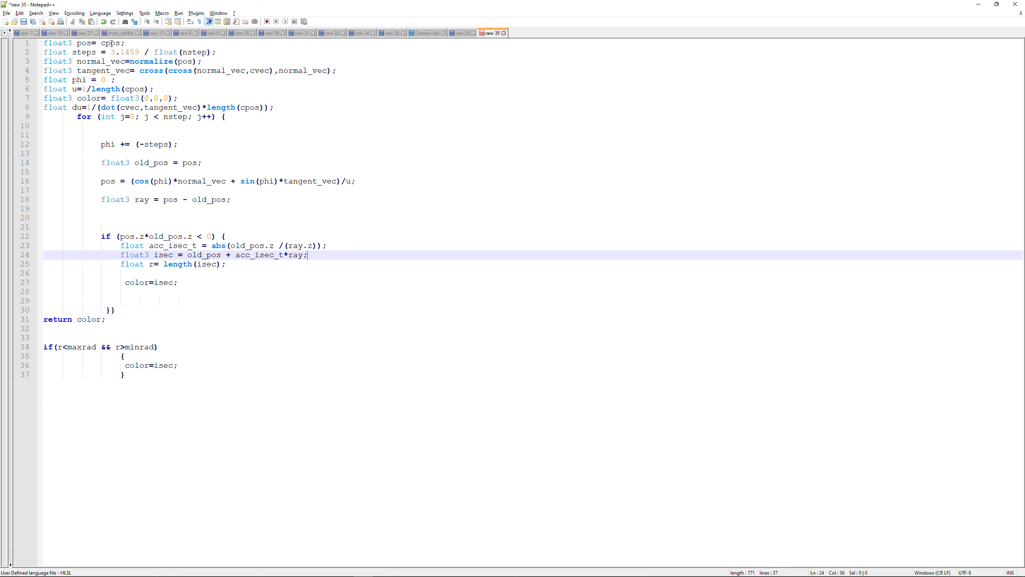
double_click(259, 70)
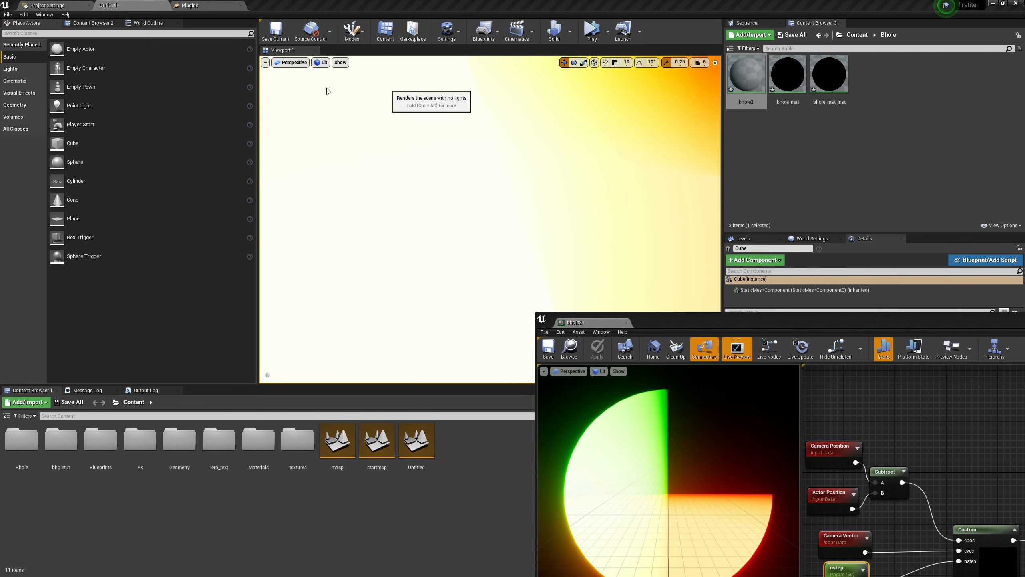
- Show the material graph with the Custom node fed by camera and actor positions
click(321, 62)
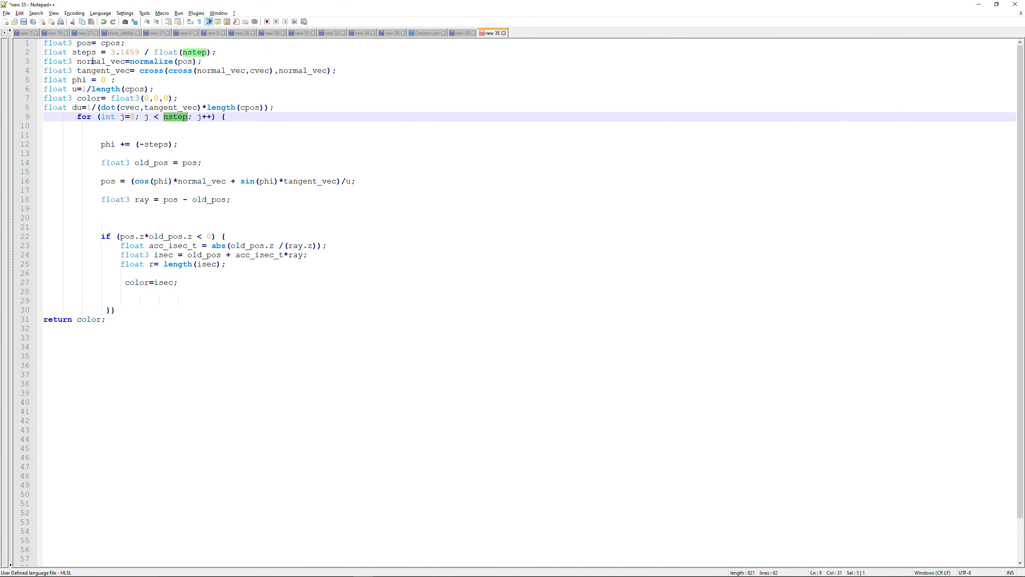
- Delete the if(r<maxrad && r>minrad) block left after return color;
click(78, 79)
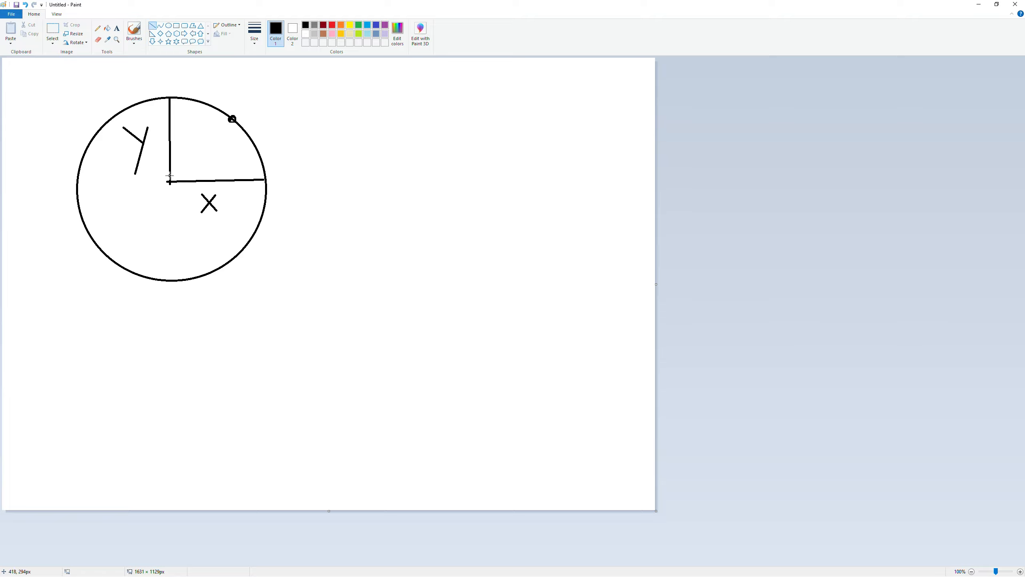
- Draw the radius to the circle point and handwrite Y = r sin θ and X = r cos θ
drag(169, 181, 233, 118)
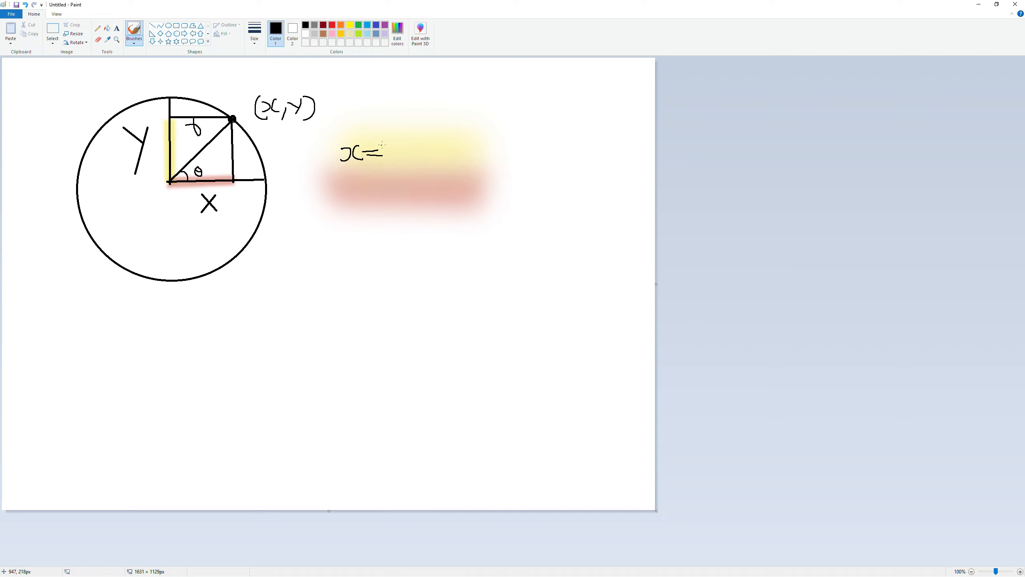
drag(399, 151, 484, 152)
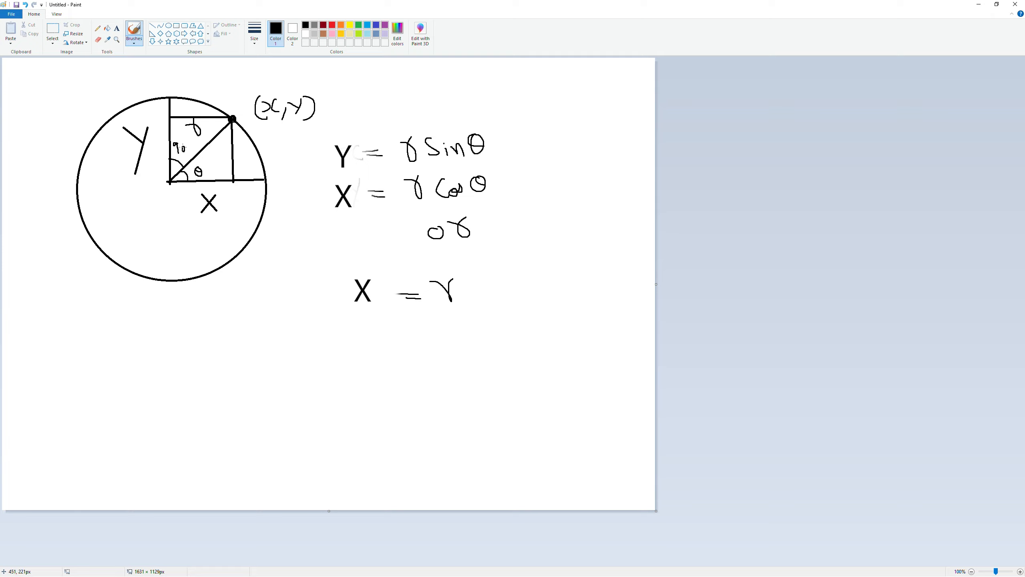
drag(471, 287, 592, 284)
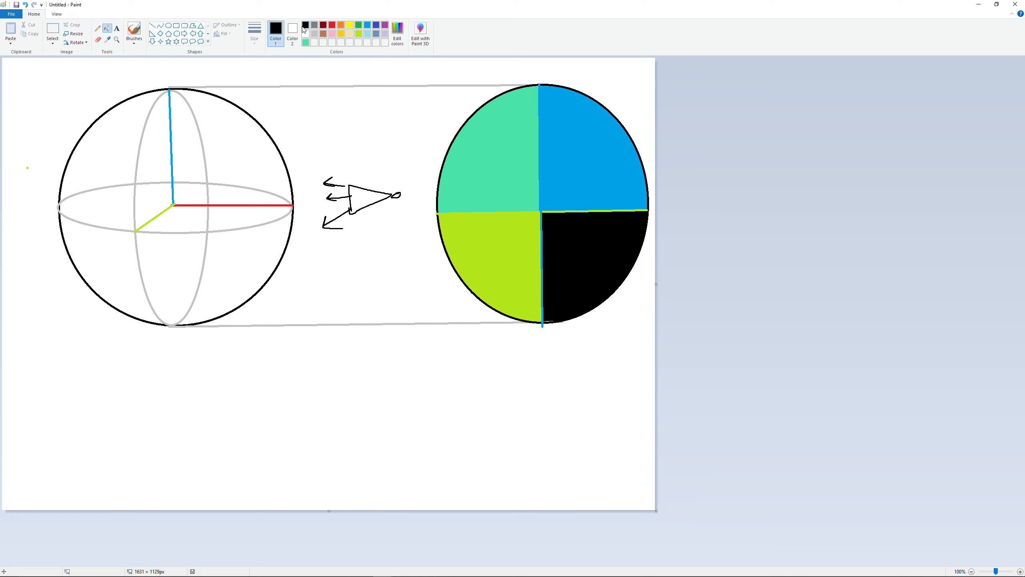
- In black ink, finish the handwritten Normal label under the eye sketch
click(134, 33)
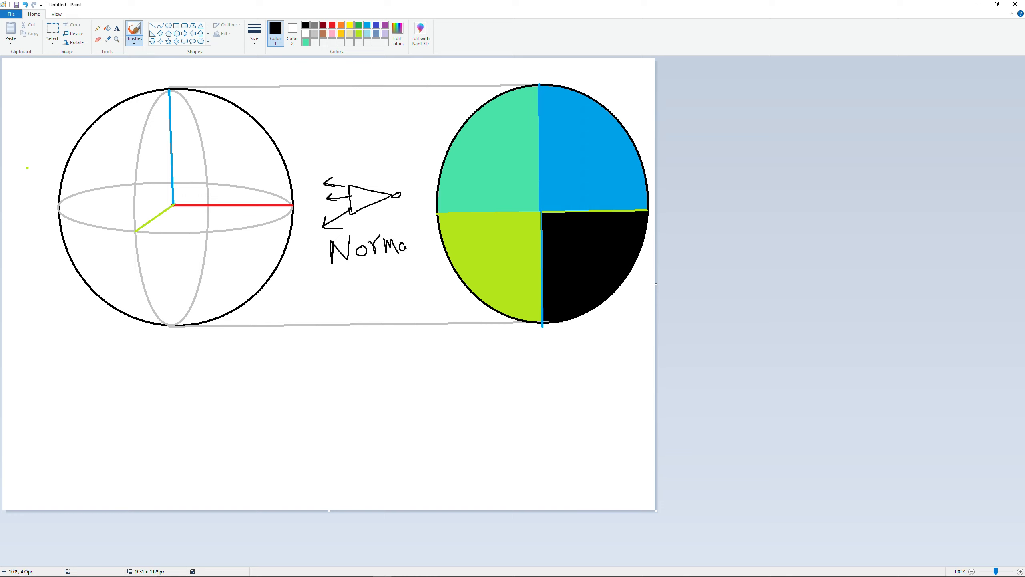
drag(480, 347, 569, 354)
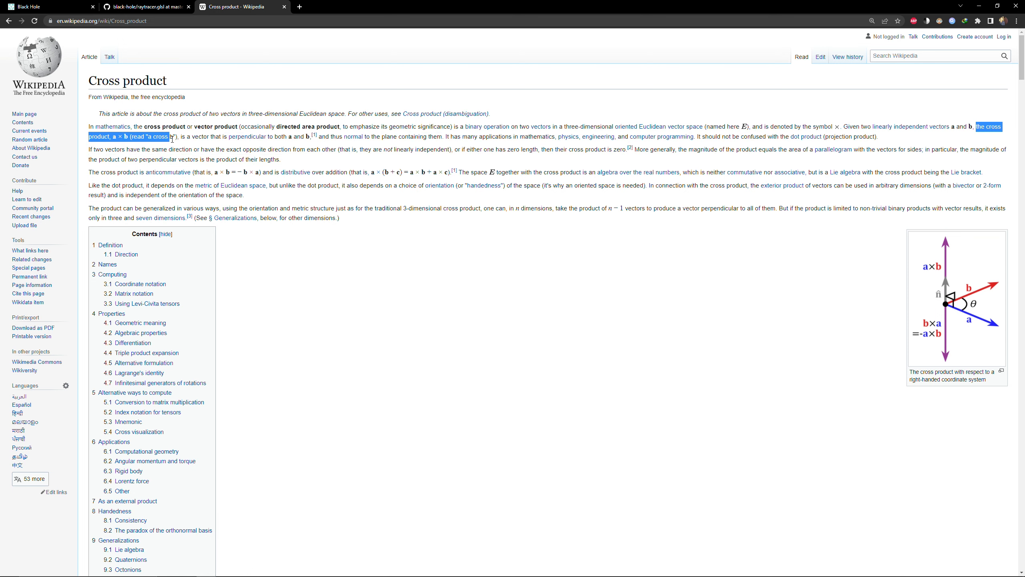
- Highlight the cross product definition sentence in the Wikipedia article
drag(169, 136, 292, 149)
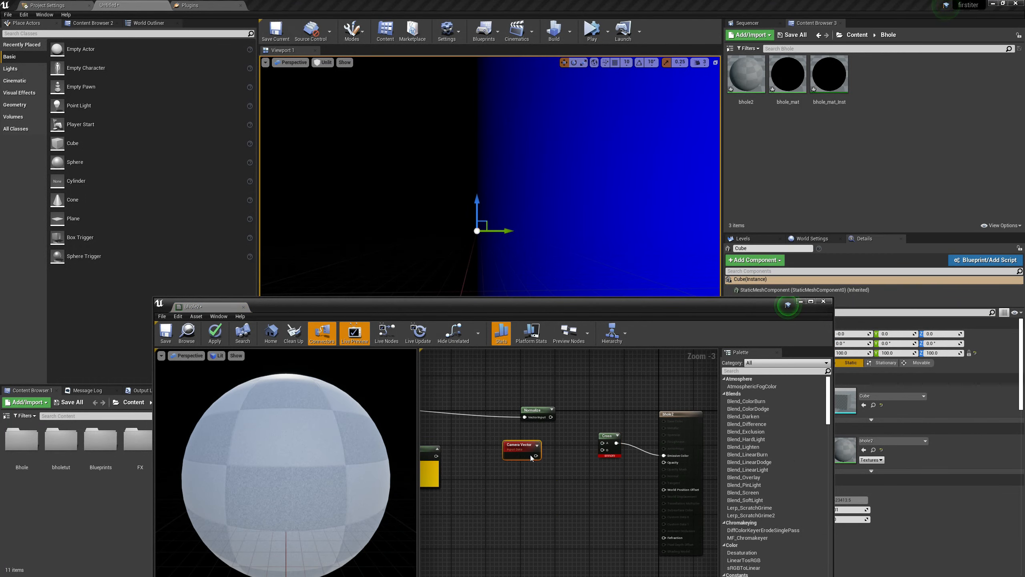
- Connect the Camera Vector node into the Cross product feeding Emissive Color
click(215, 333)
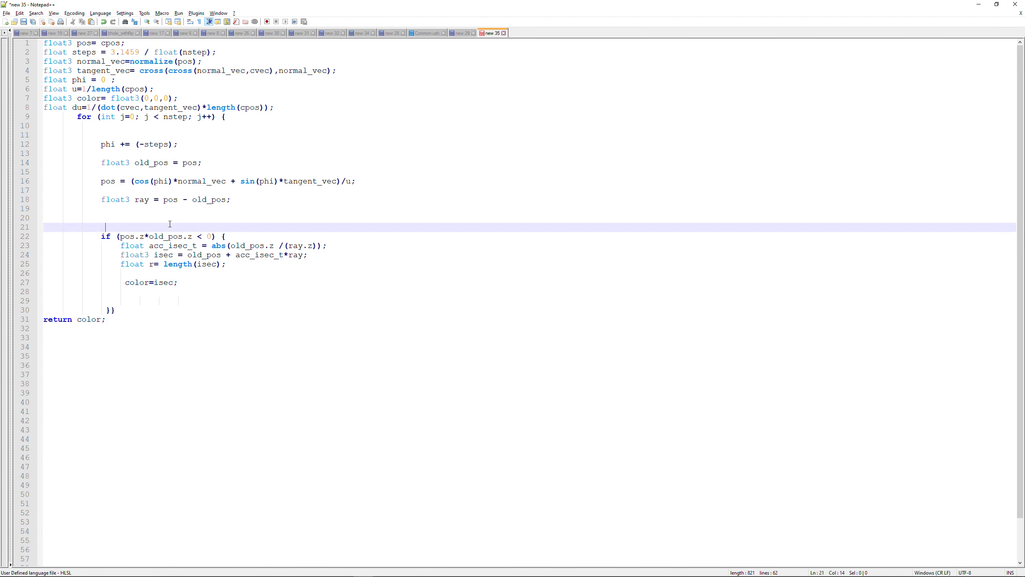
- Write 'if (j<tva)' on the line after the ray calculation in the stepping loop
text(if)
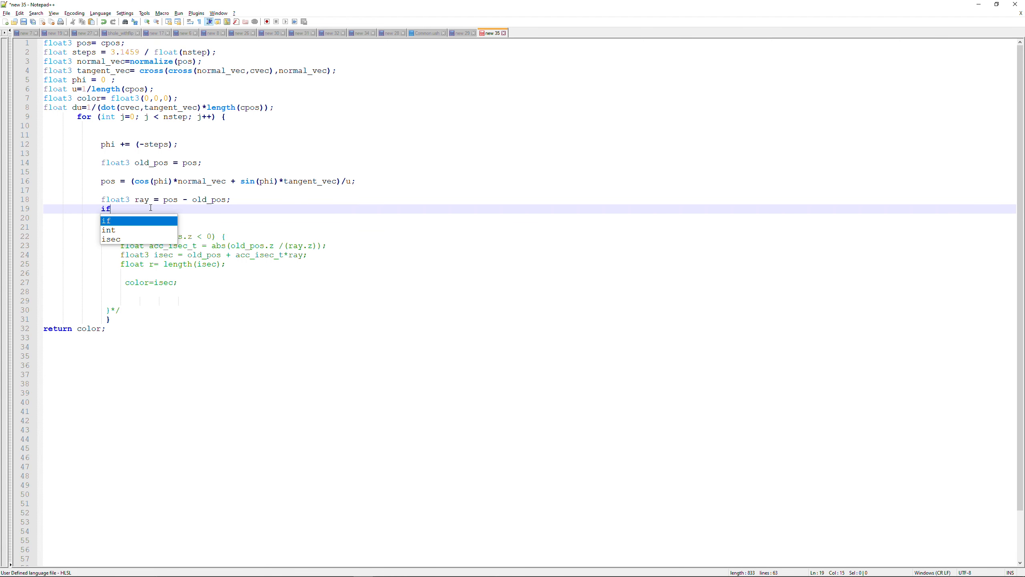
text((j<tva))
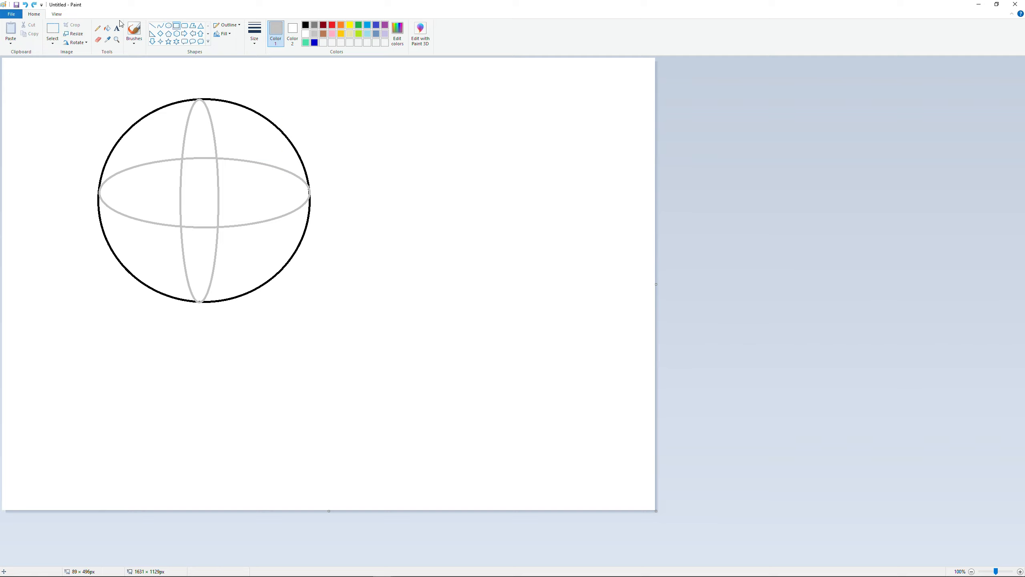
- Brush green vertical slice strokes across the sphere outline
drag(279, 88, 293, 317)
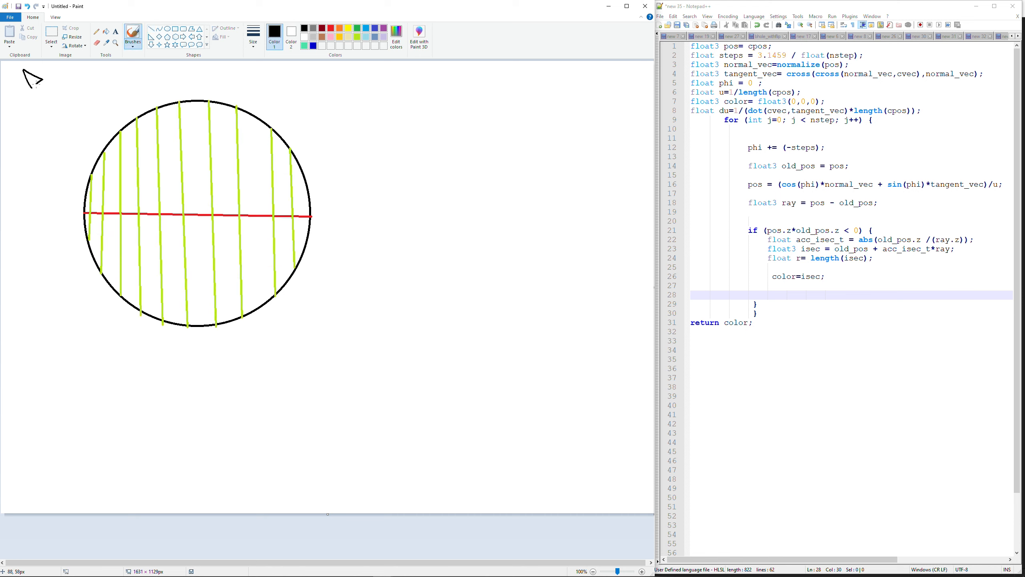
- Sketch view rays from the eye into the sphere and the Old Pos to New Pos ray with its z leg
drag(36, 78, 130, 149)
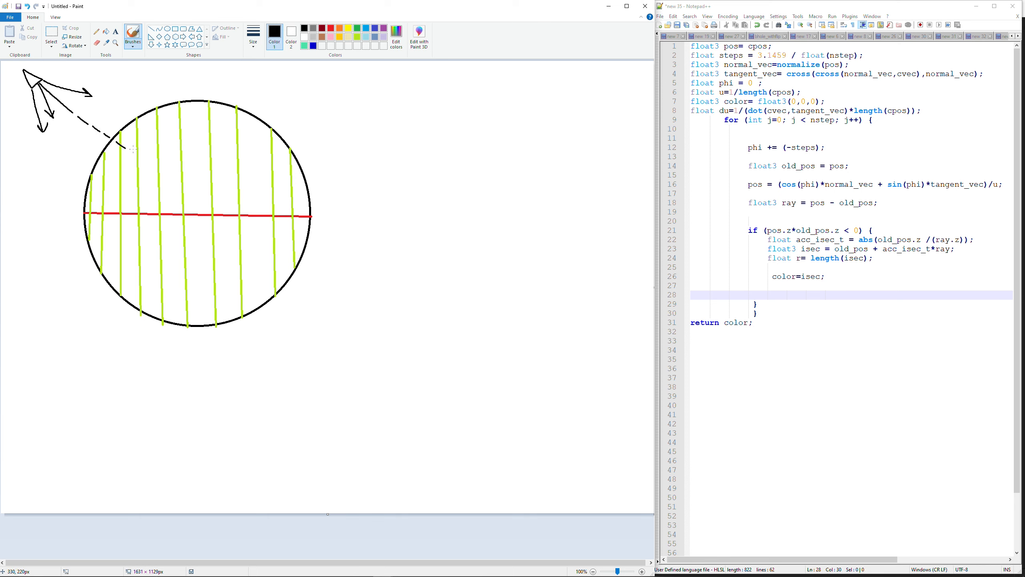
drag(120, 145, 242, 223)
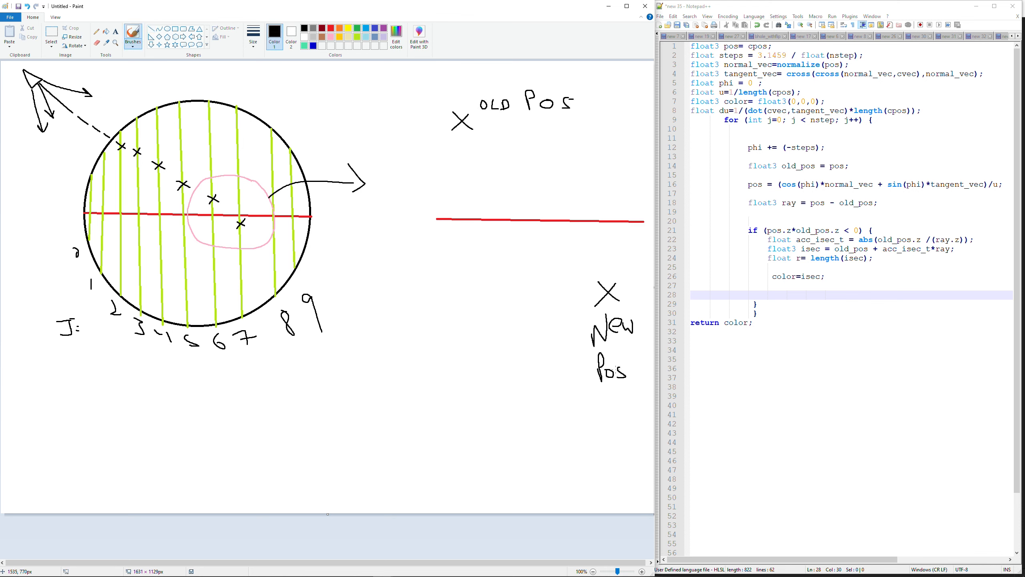
drag(464, 122, 610, 297)
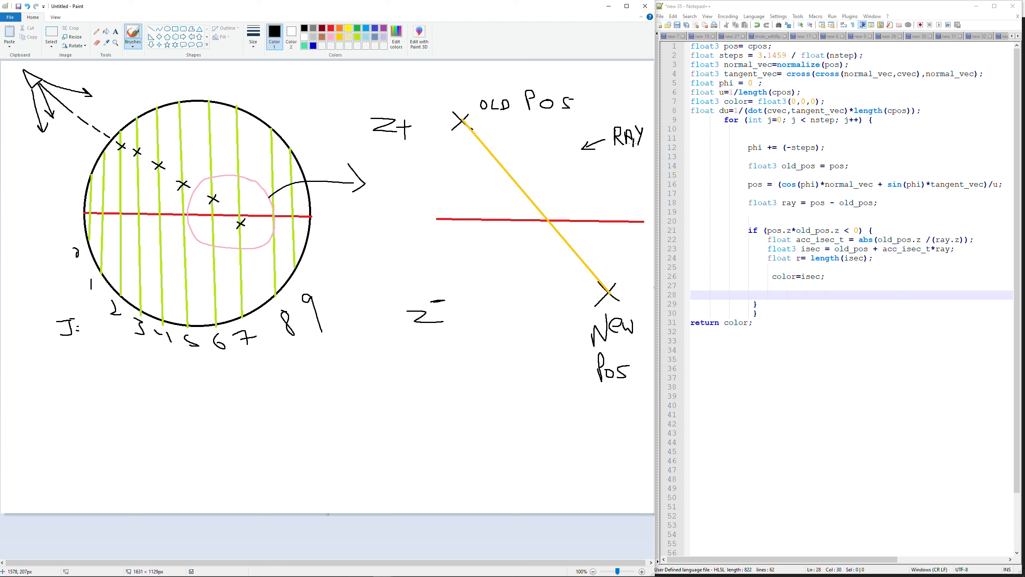
drag(462, 124, 461, 221)
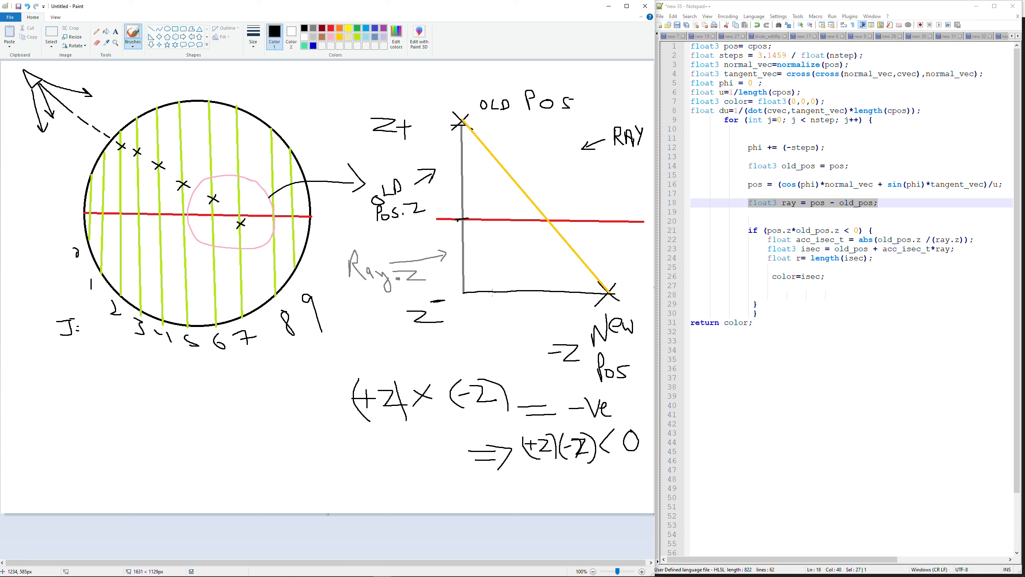
- Label the triangle with old_pos.z and write old_pos+ray*(old_pos.z/ray.z) = lerp(old...)
click(810, 230)
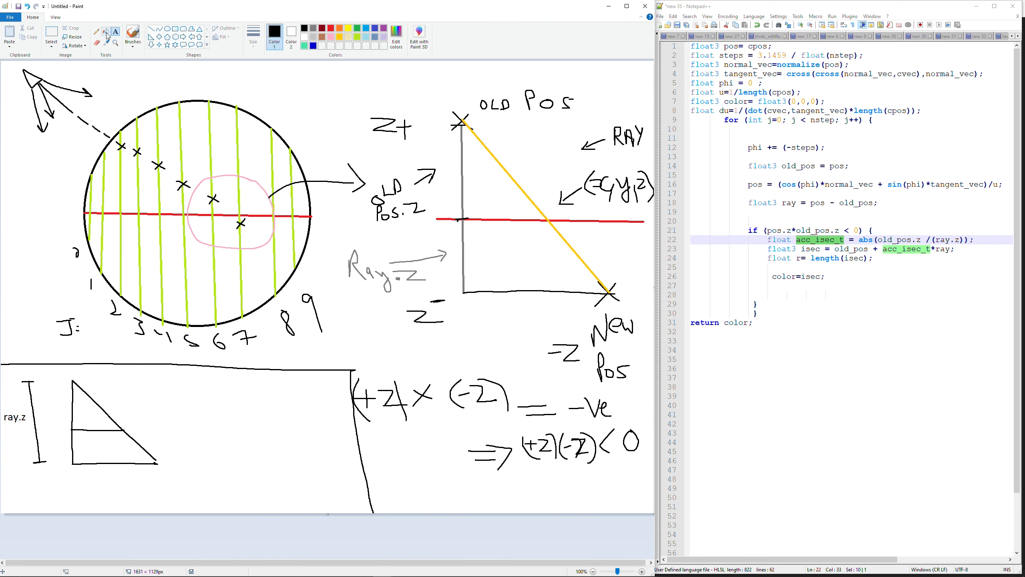
text(old_pos.z)
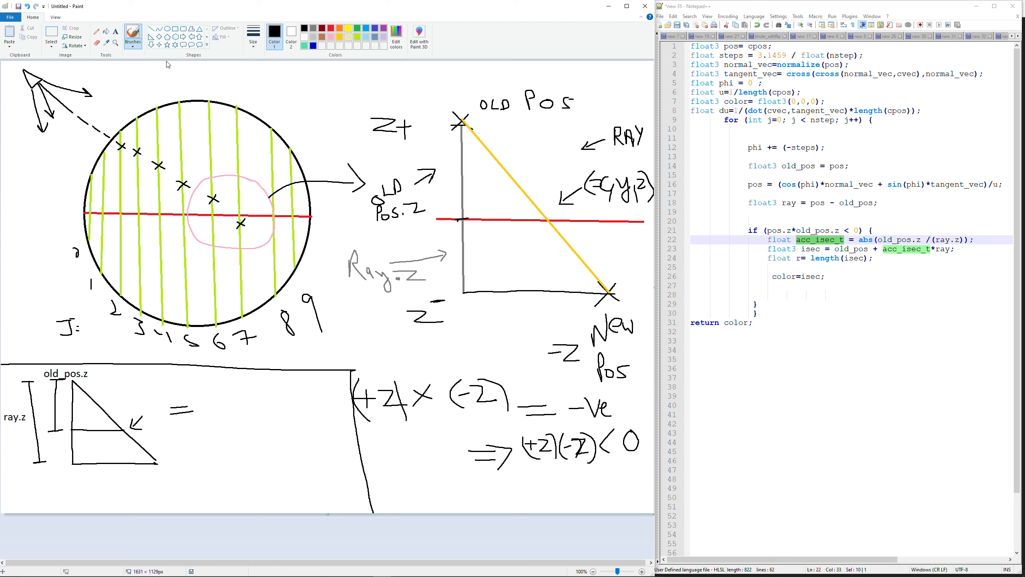
text(old_pos+ray*)
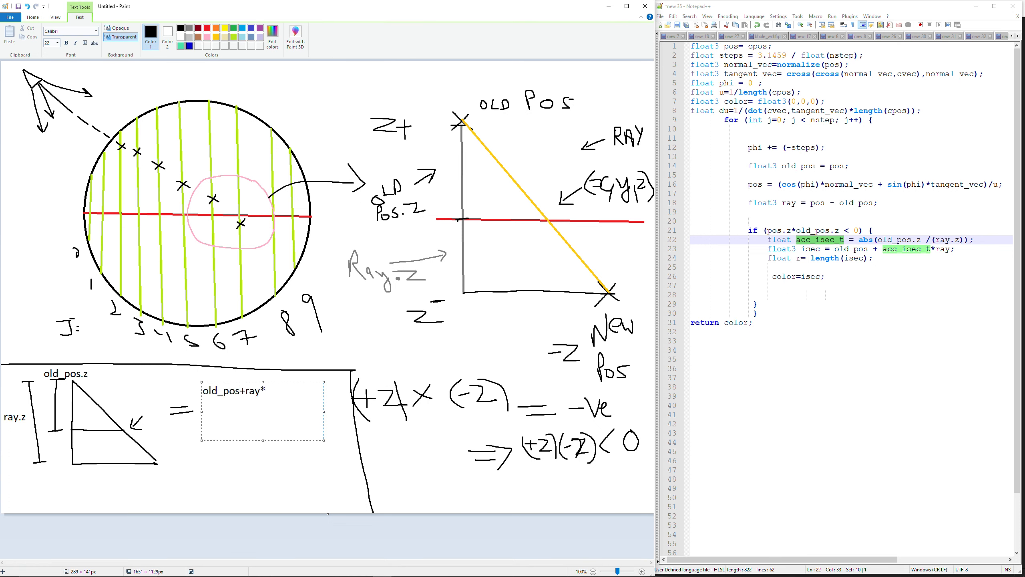
text((old_pos.z/))
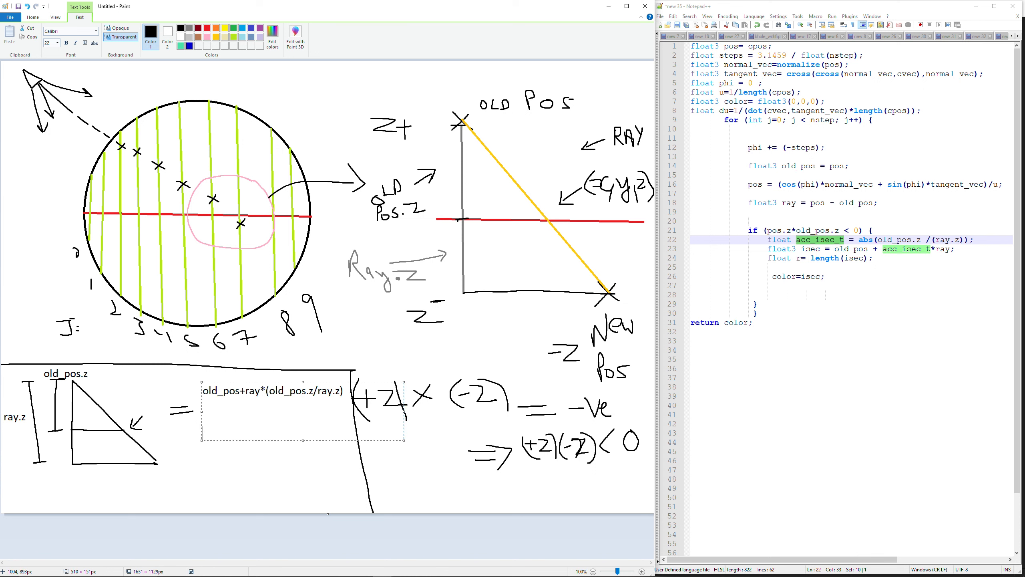
text(= lerp(old))
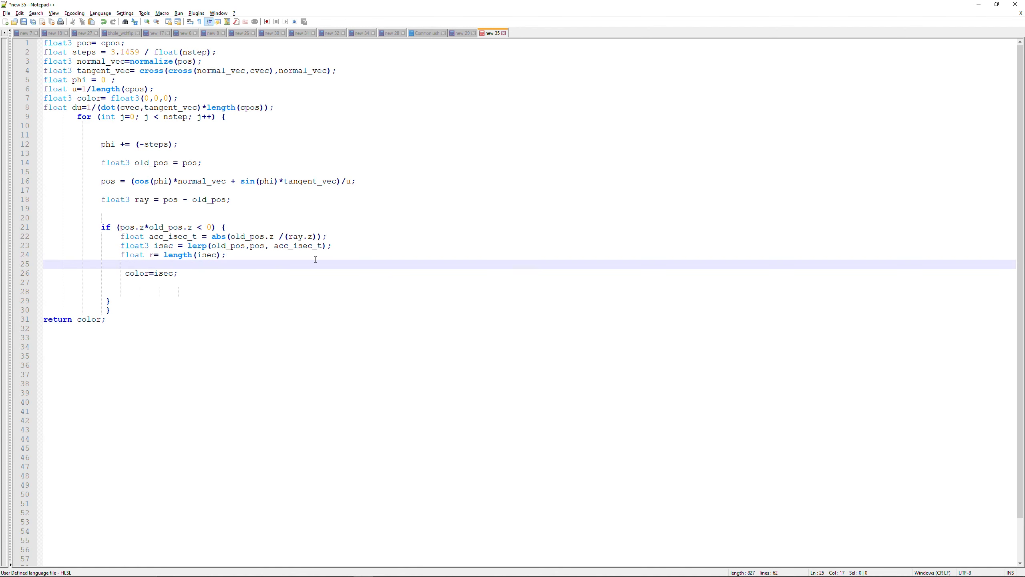
- Write the condition 'if (r<maxrad && r>' after computing the intersection radius
text(if (r<)
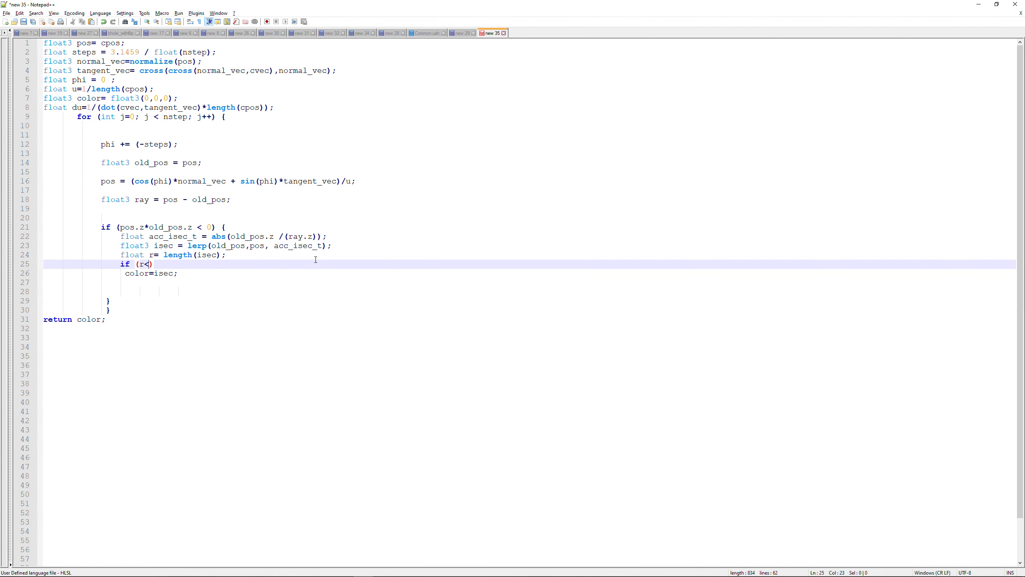
text(maxrad && r> minrad)
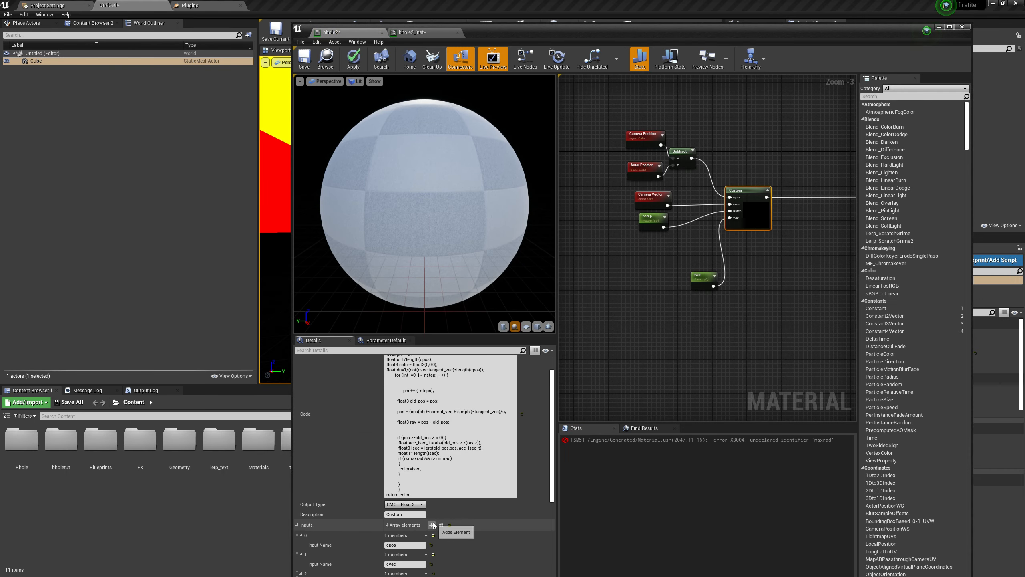
- Add an input element to the Custom node and pick a cyan disk colour
click(610, 255)
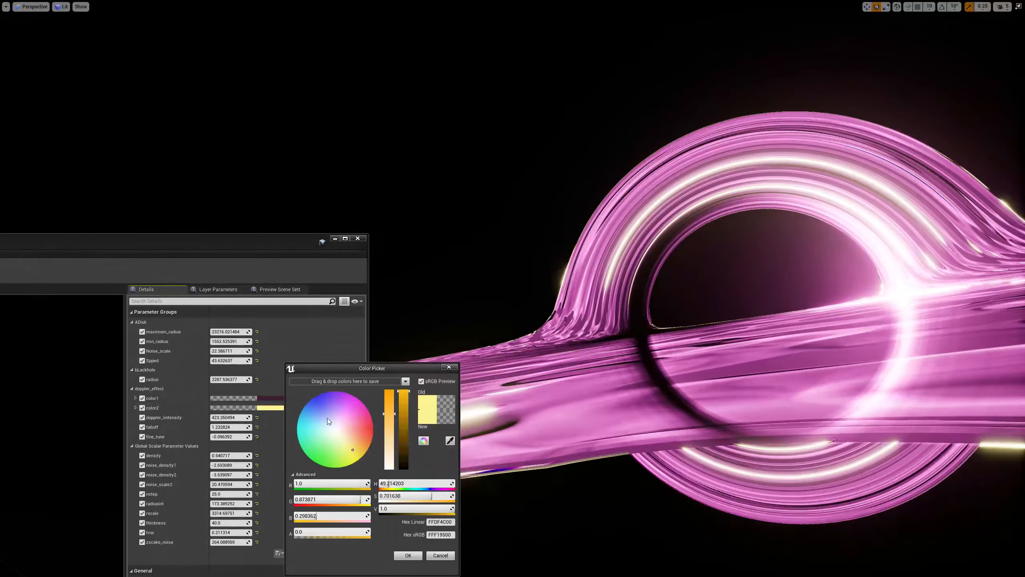
click(297, 422)
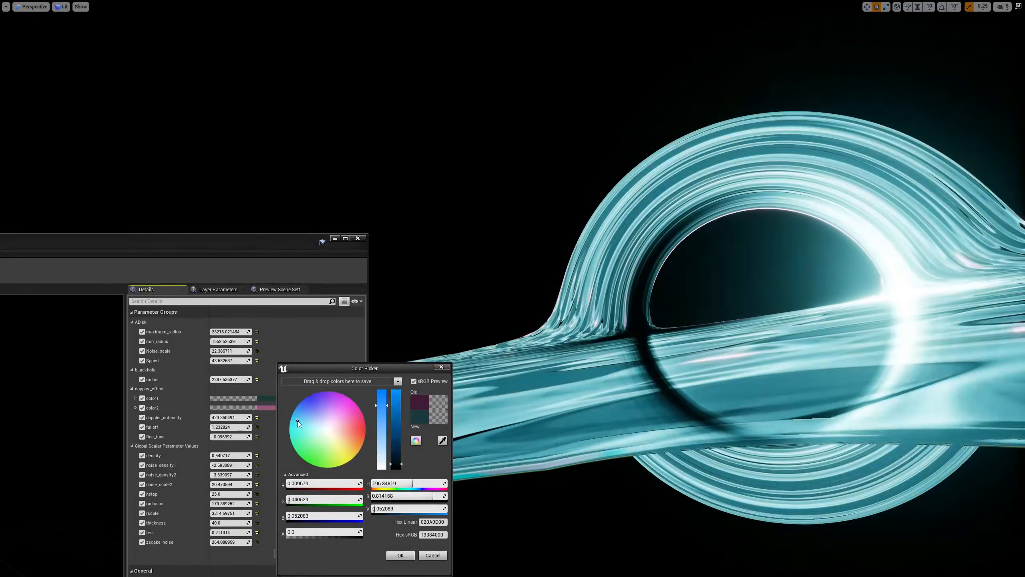